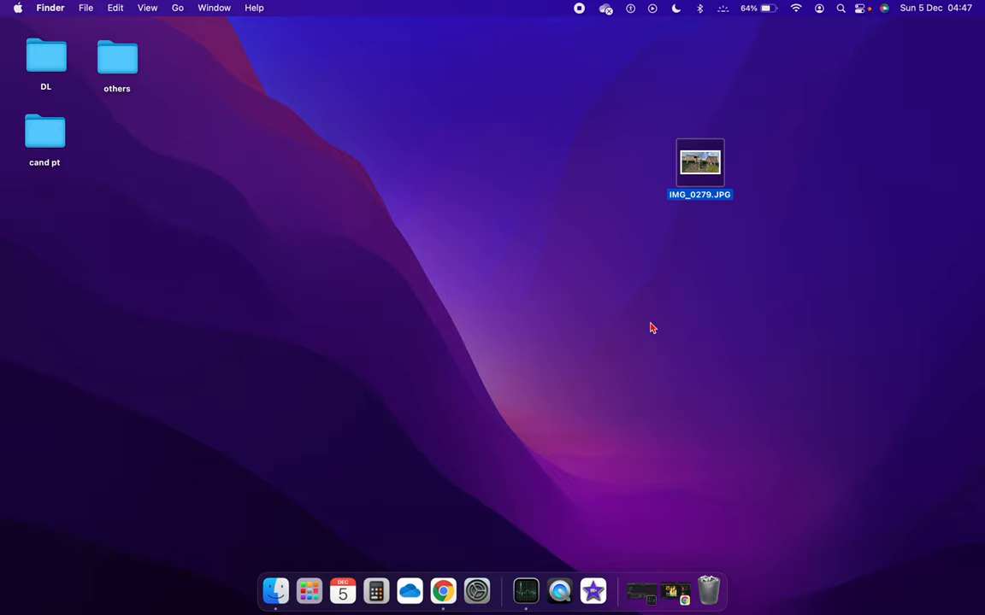
{"action": "mouse_move", "coordinate": [703, 163]}
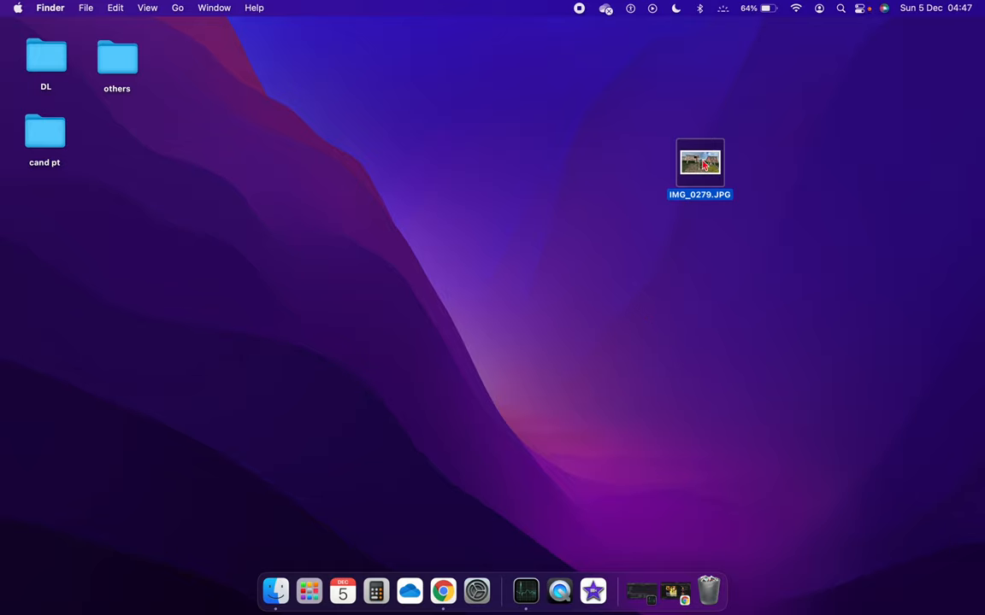
{"action": "mouse_move", "coordinate": [752, 127]}
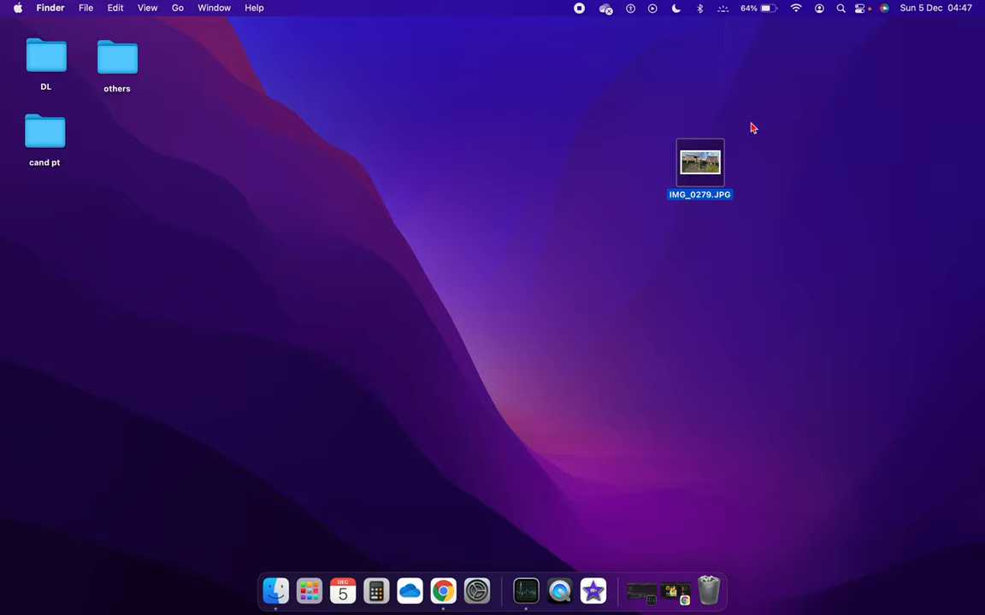
{"action": "mouse_move", "coordinate": [628, 121]}
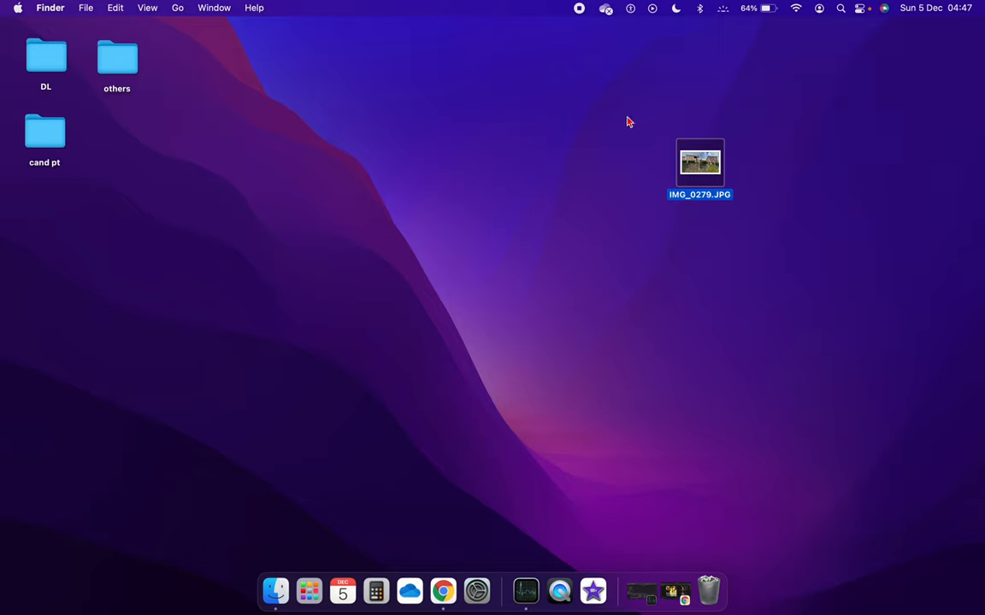
{"action": "mouse_move", "coordinate": [693, 109]}
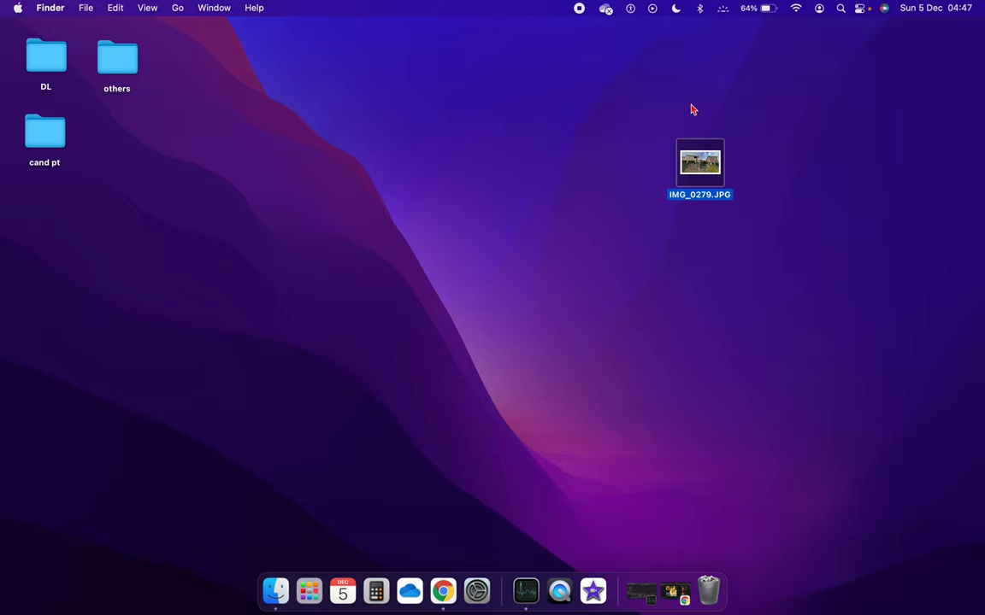
{"action": "mouse_move", "coordinate": [727, 270]}
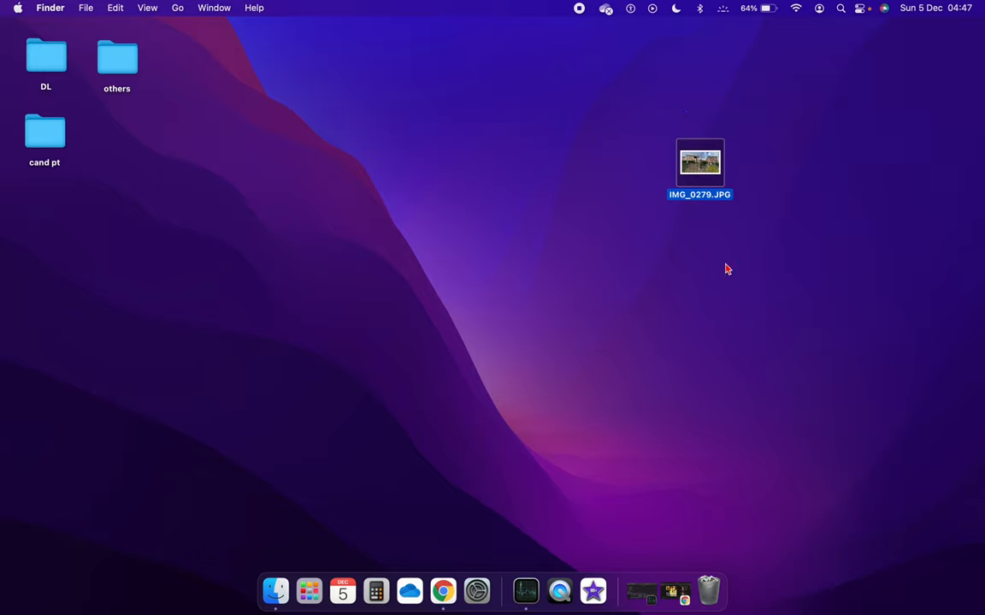
{"action": "mouse_move", "coordinate": [645, 174]}
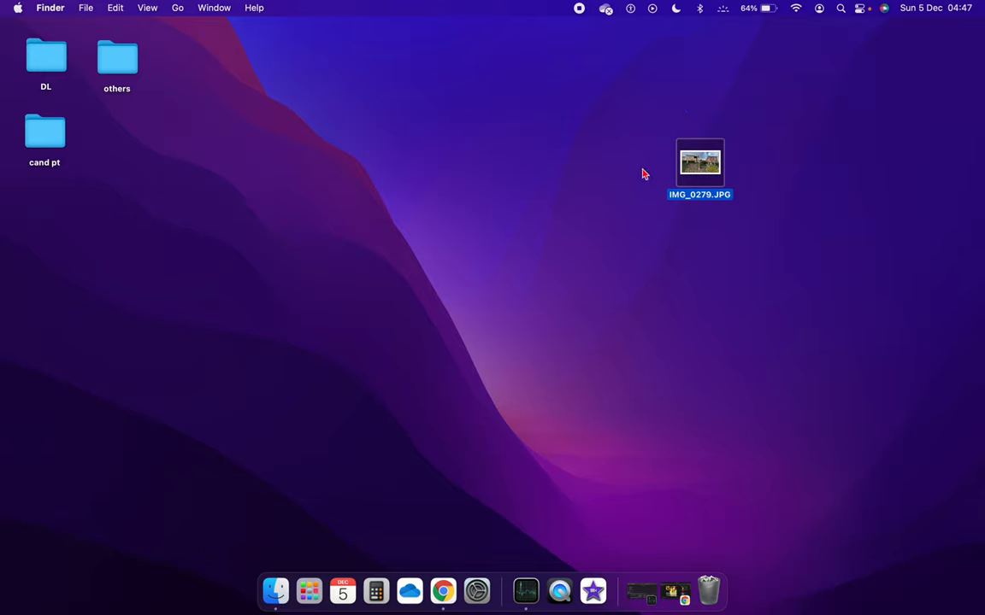
{"action": "mouse_move", "coordinate": [741, 266]}
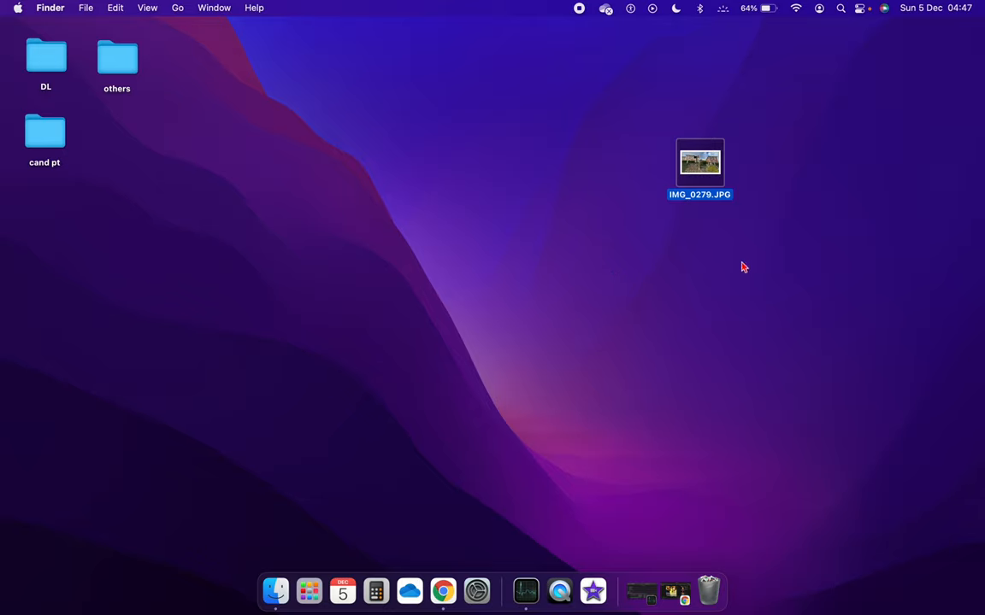
{"action": "mouse_move", "coordinate": [847, 230]}
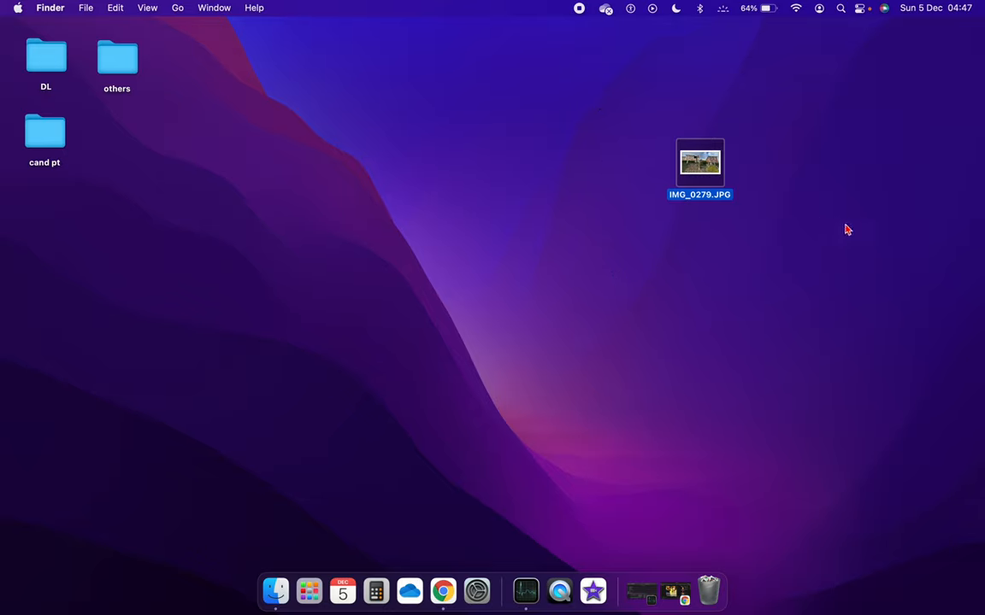
{"action": "mouse_move", "coordinate": [790, 193]}
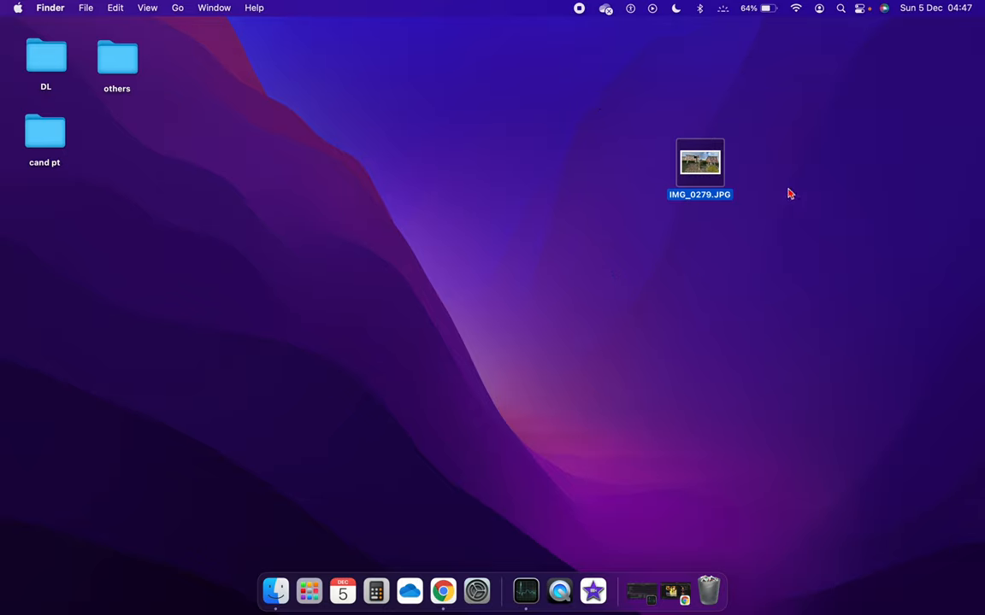
{"action": "mouse_move", "coordinate": [563, 256]}
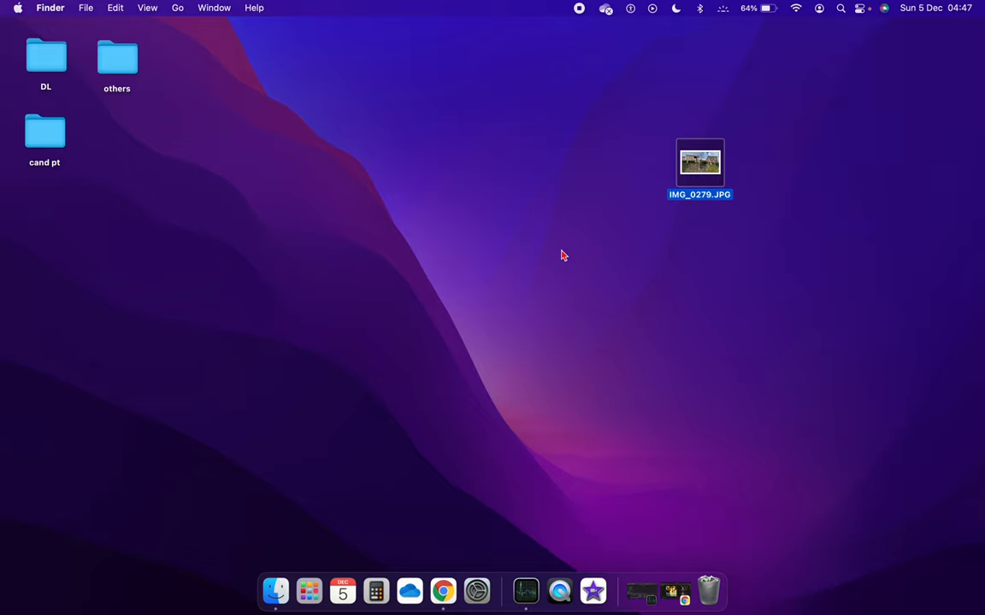
{"action": "mouse_move", "coordinate": [818, 125]}
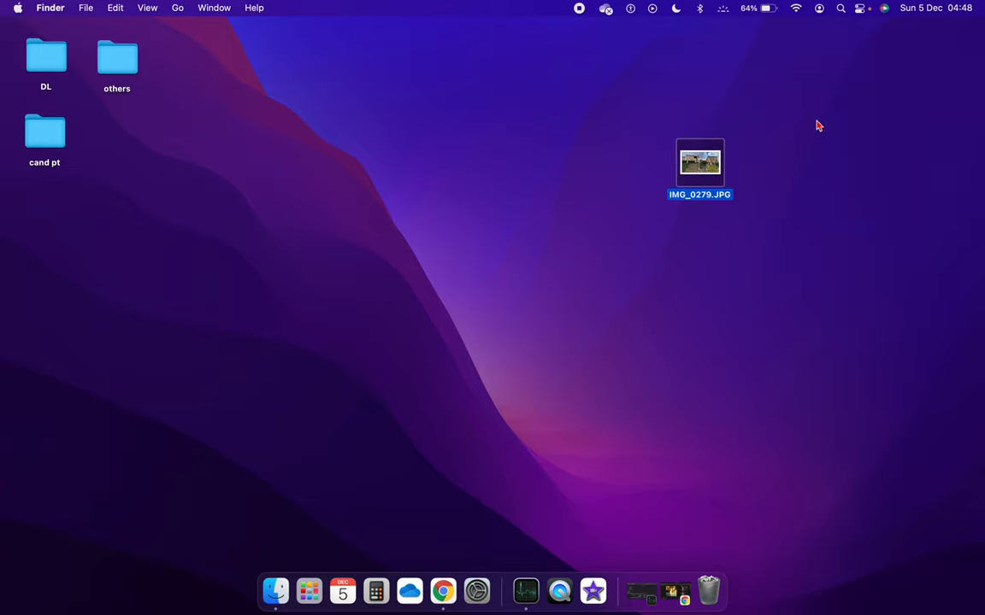
{"action": "mouse_move", "coordinate": [727, 261]}
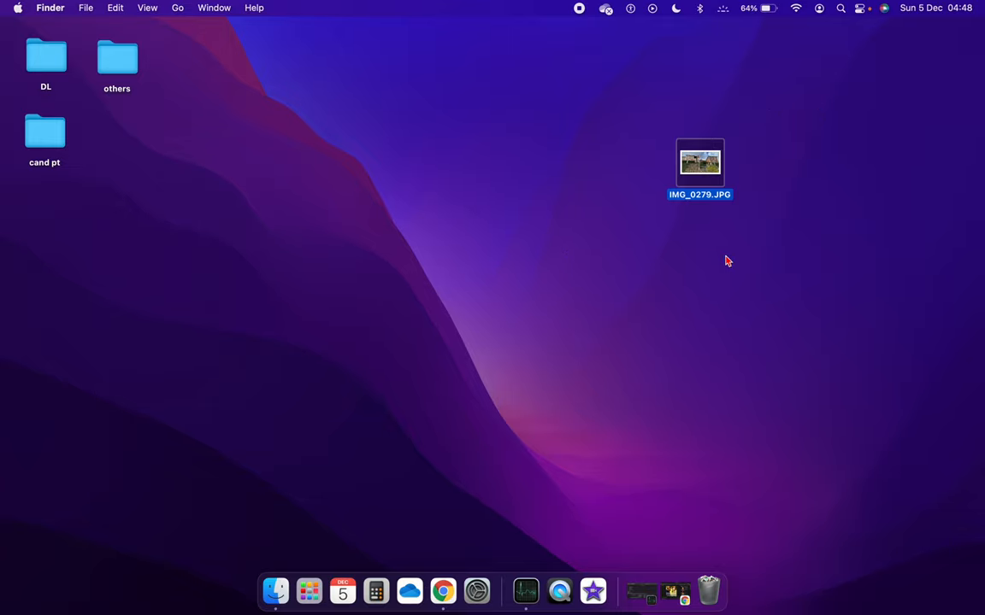
{"action": "mouse_move", "coordinate": [852, 107]}
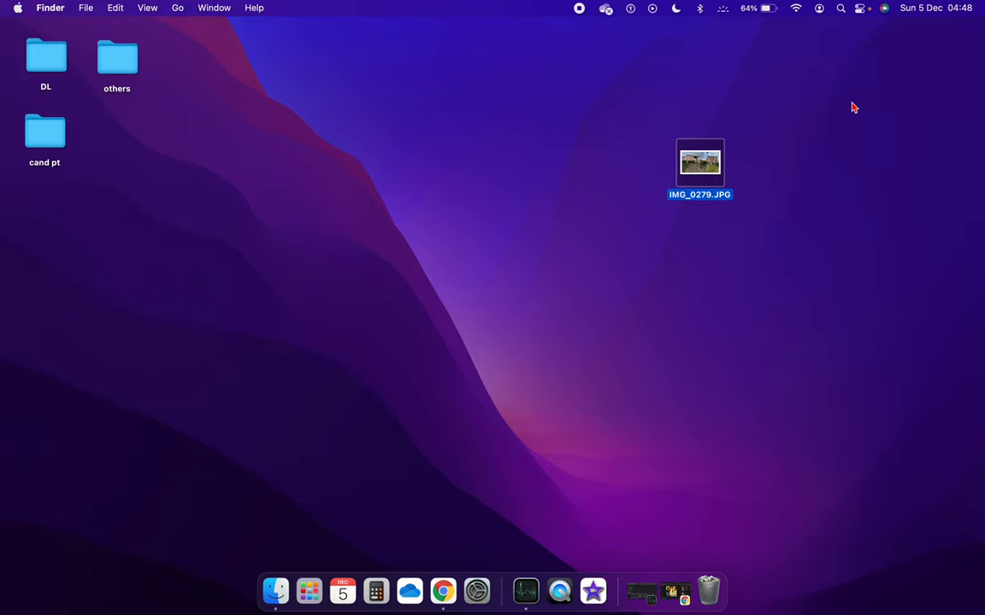
{"action": "mouse_move", "coordinate": [700, 180]}
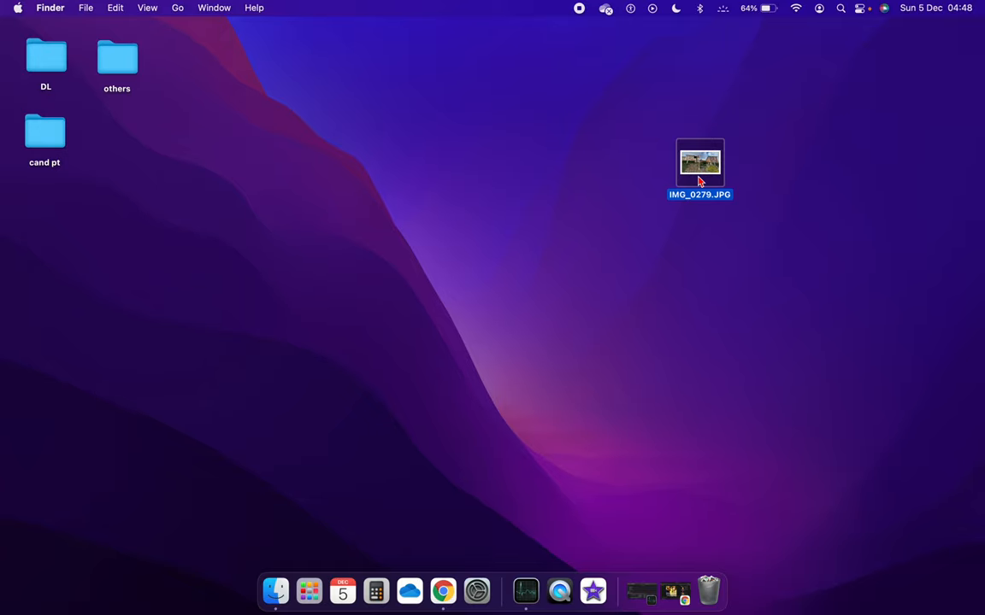
Open IMG_0279.JPG from the desktop in Preview to view the manor houses photo
{"action": "double_click", "coordinate": [700, 162]}
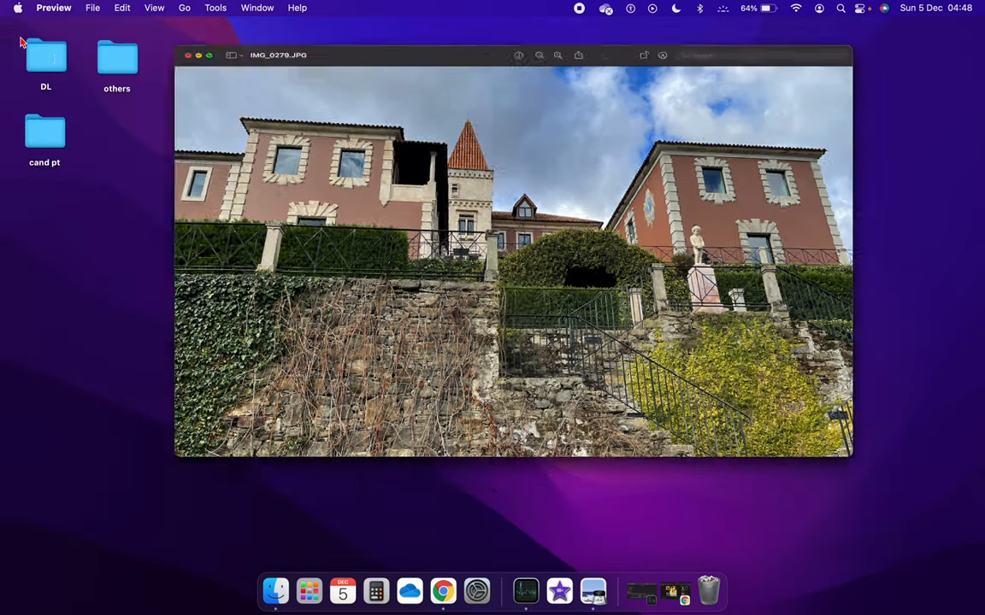
Show Get Info for IMG_0279.JPG, listing its 4.7 MB size and 4032×2268 dimensions
{"action": "right_click", "coordinate": [699, 162]}
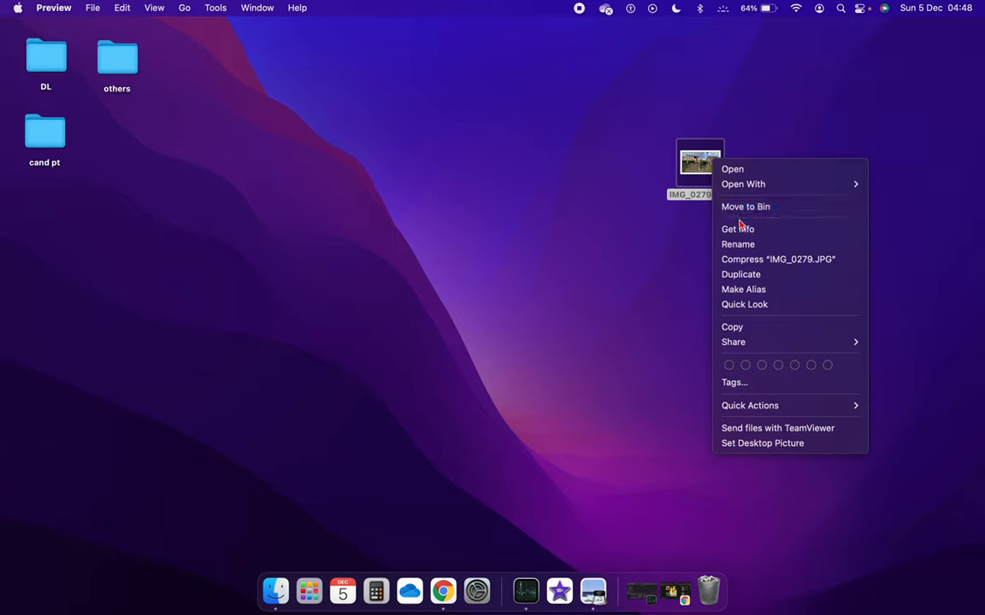
{"action": "left_click", "coordinate": [737, 229]}
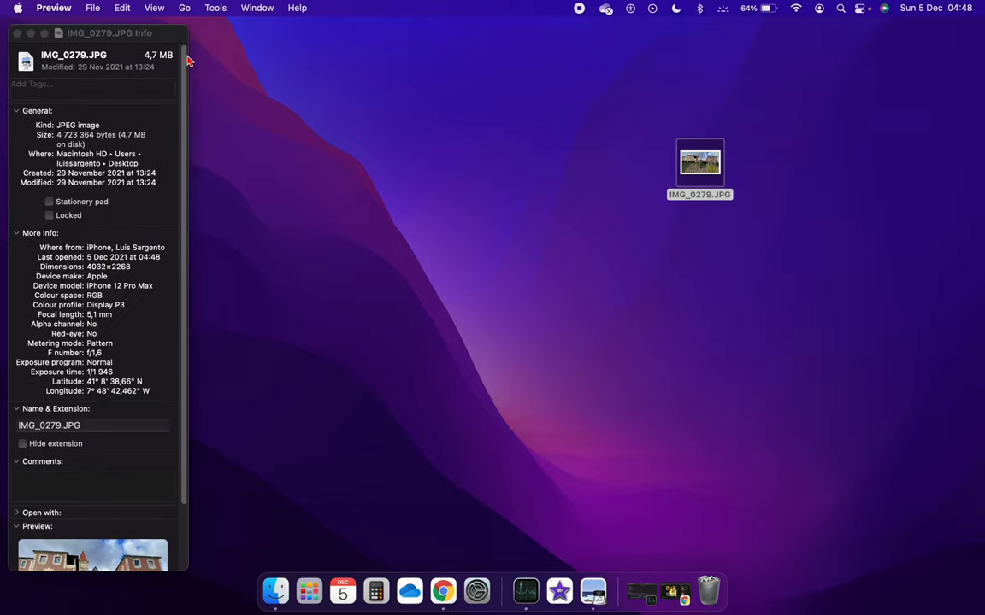
{"action": "mouse_move", "coordinate": [164, 69]}
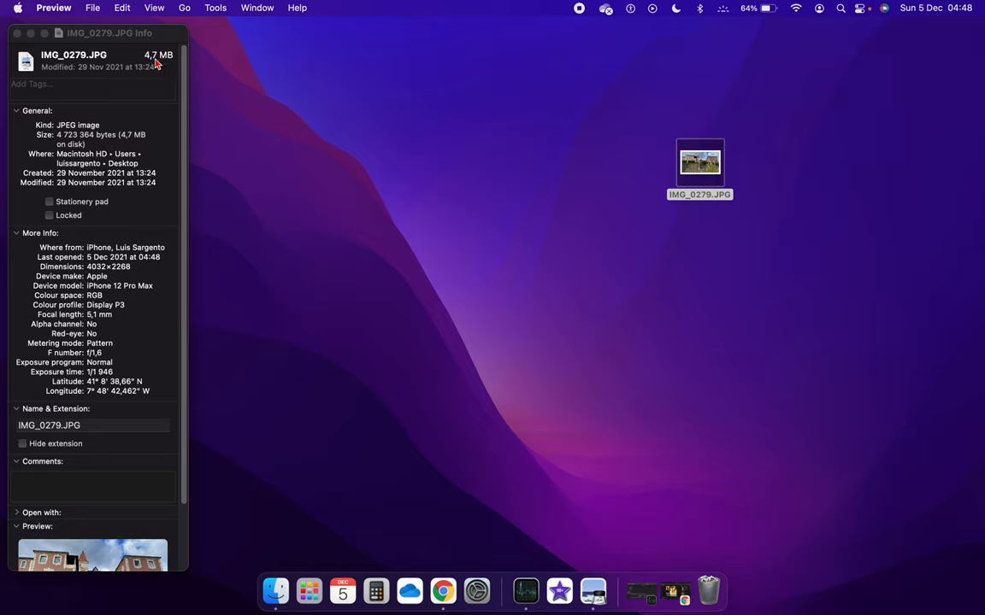
{"action": "mouse_move", "coordinate": [156, 70]}
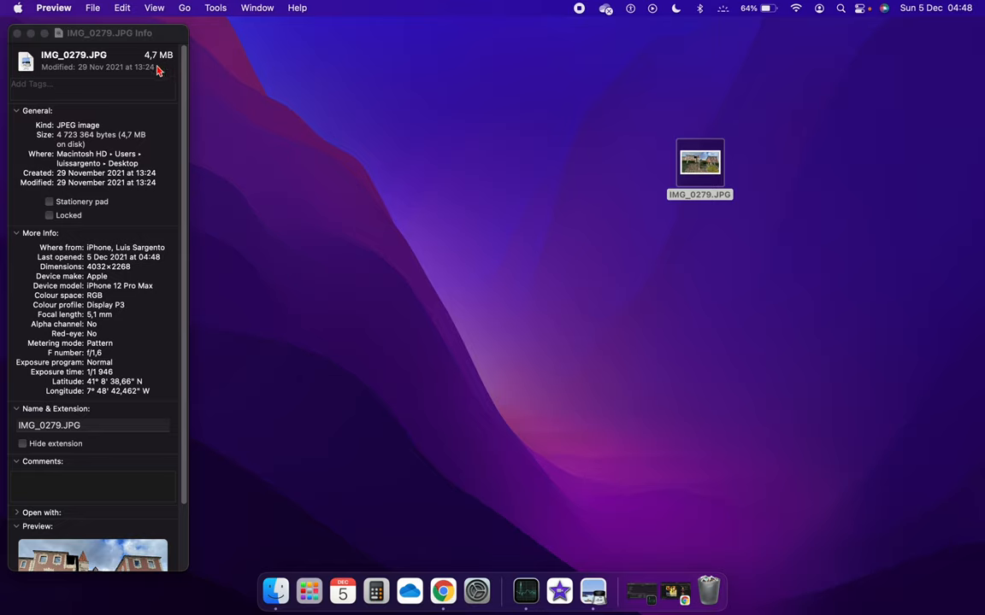
{"action": "mouse_move", "coordinate": [102, 62]}
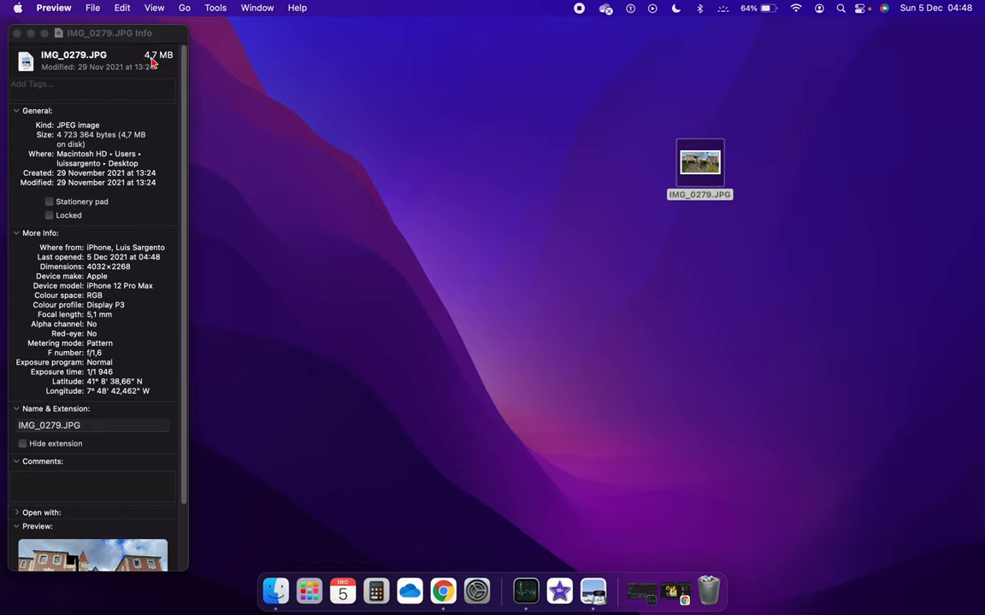
{"action": "mouse_move", "coordinate": [166, 63]}
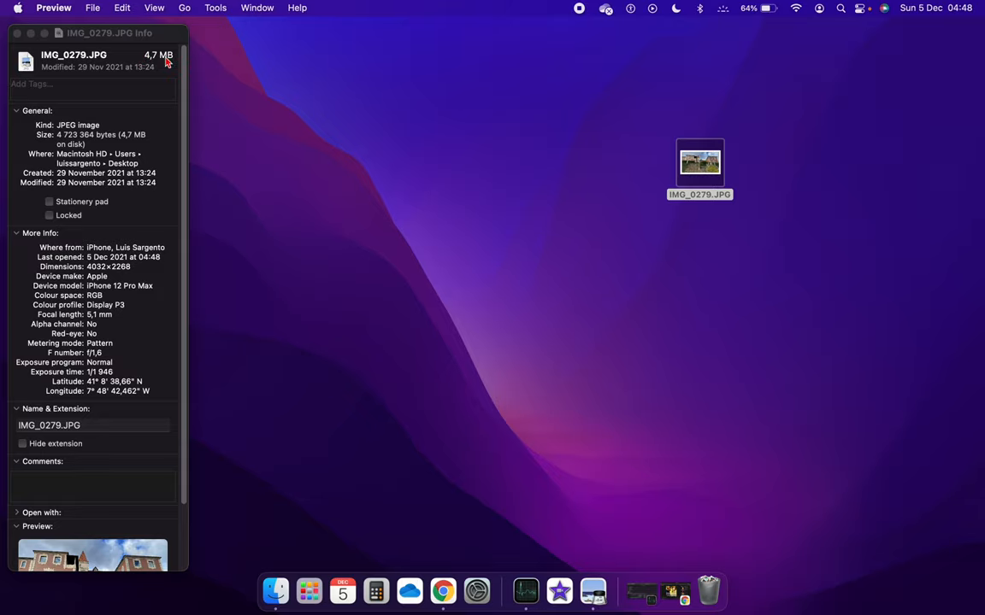
Close the Info window and convert IMG_0279.JPG to a Medium JPEG copy
{"action": "left_click", "coordinate": [17, 32]}
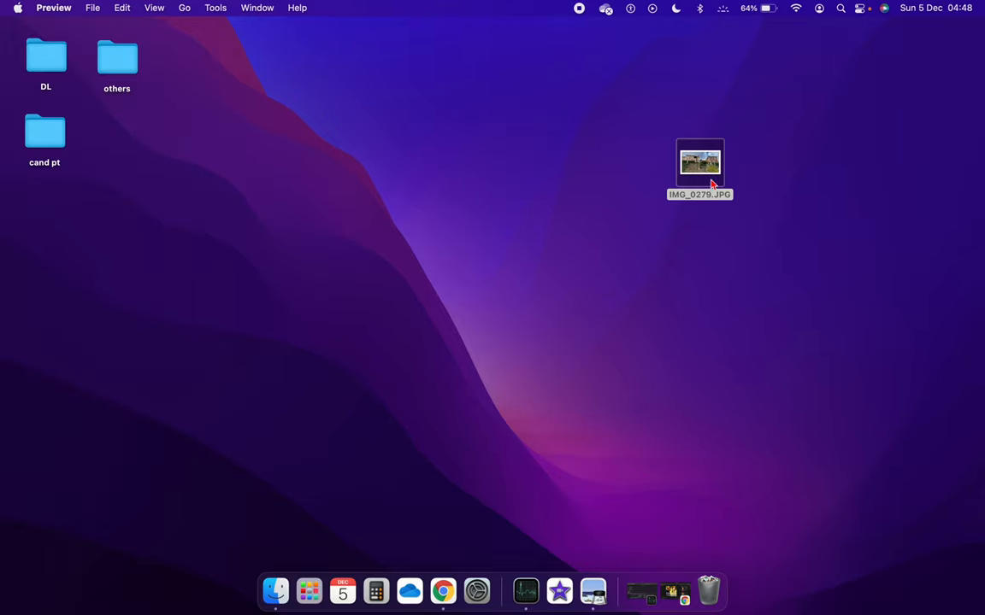
{"action": "right_click", "coordinate": [700, 163]}
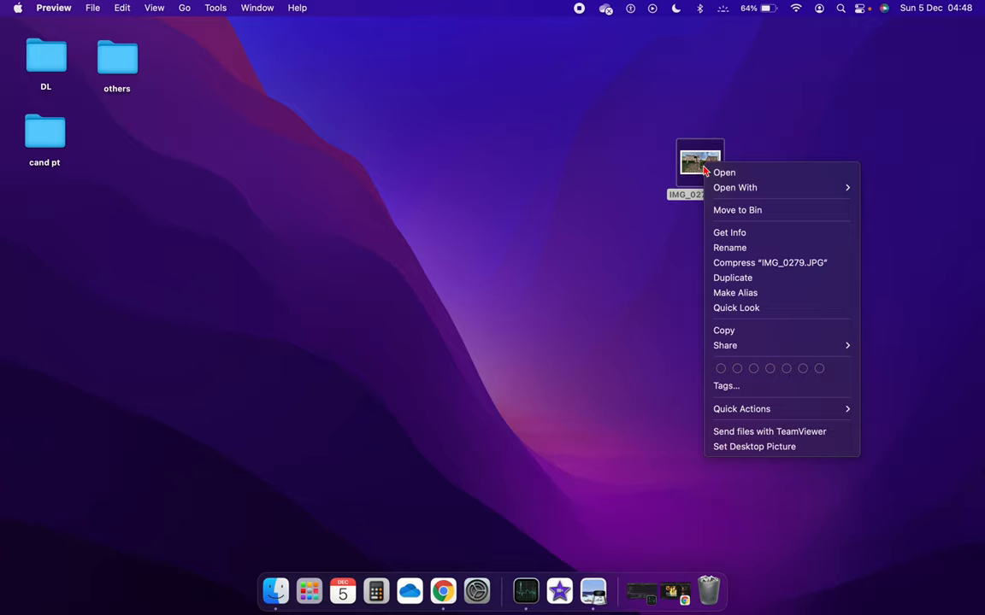
{"action": "mouse_move", "coordinate": [761, 346]}
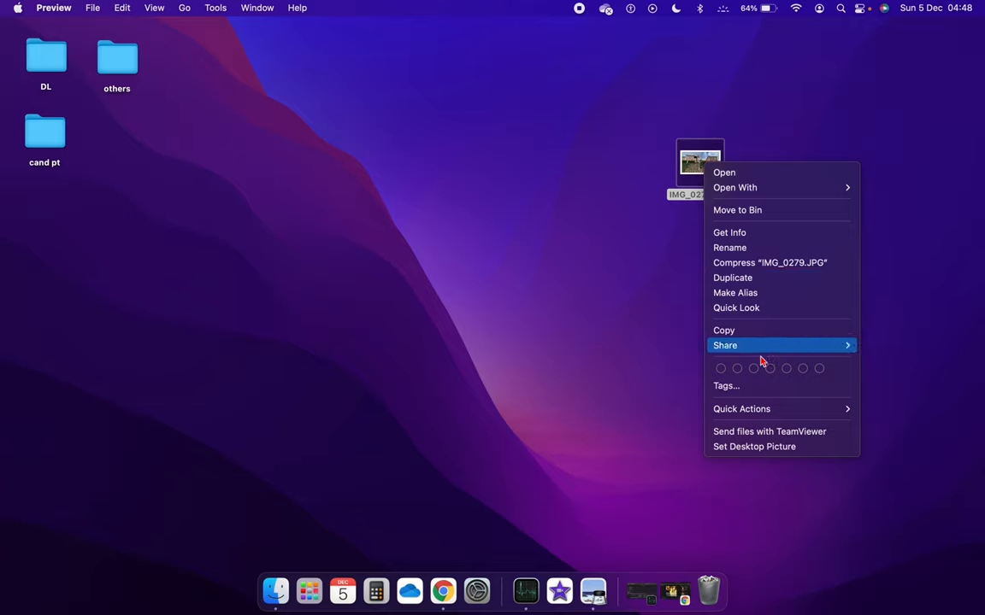
{"action": "mouse_move", "coordinate": [741, 408]}
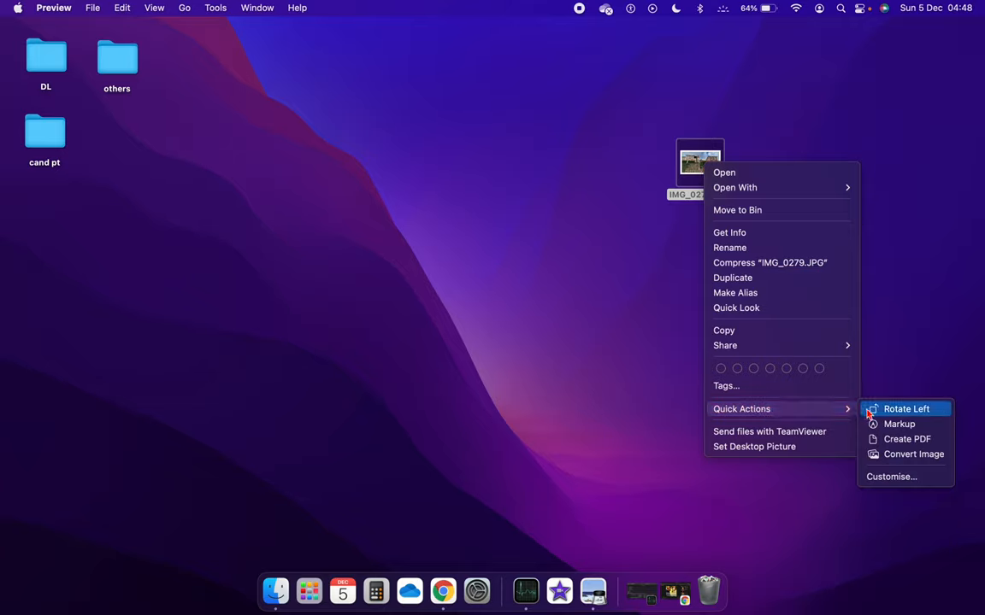
{"action": "mouse_move", "coordinate": [914, 454]}
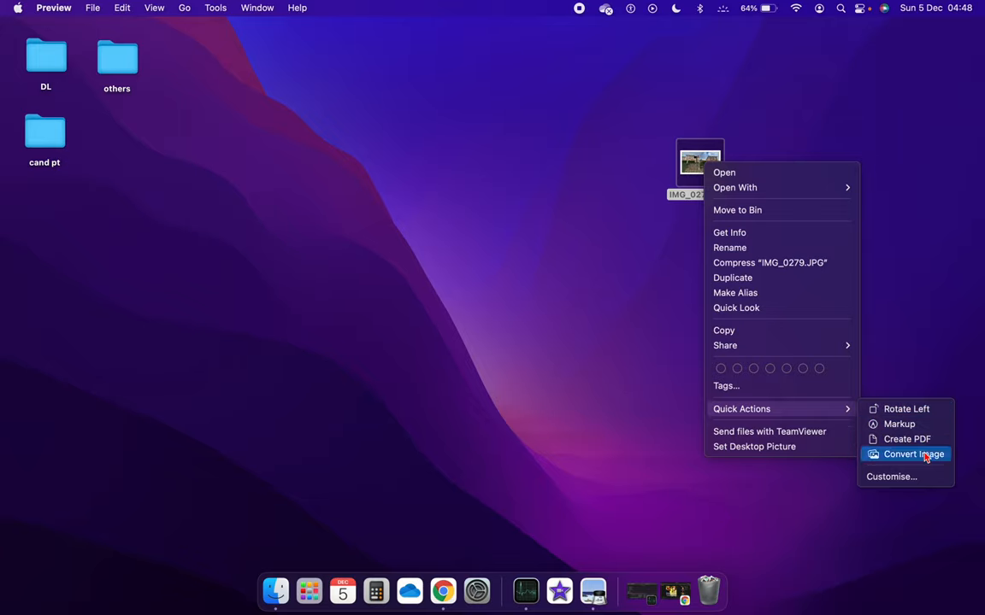
{"action": "left_click", "coordinate": [913, 454]}
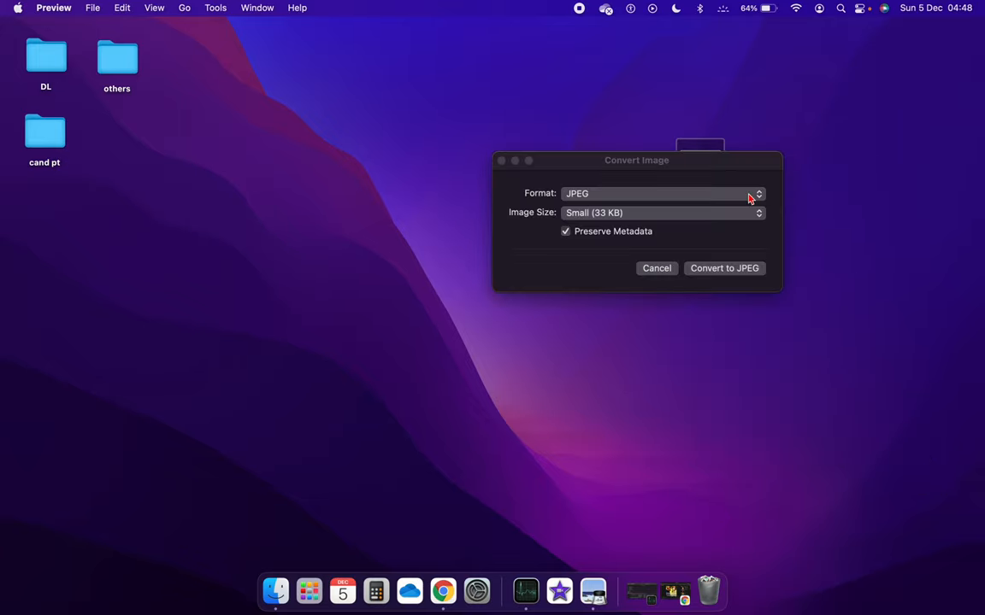
{"action": "left_click", "coordinate": [662, 193]}
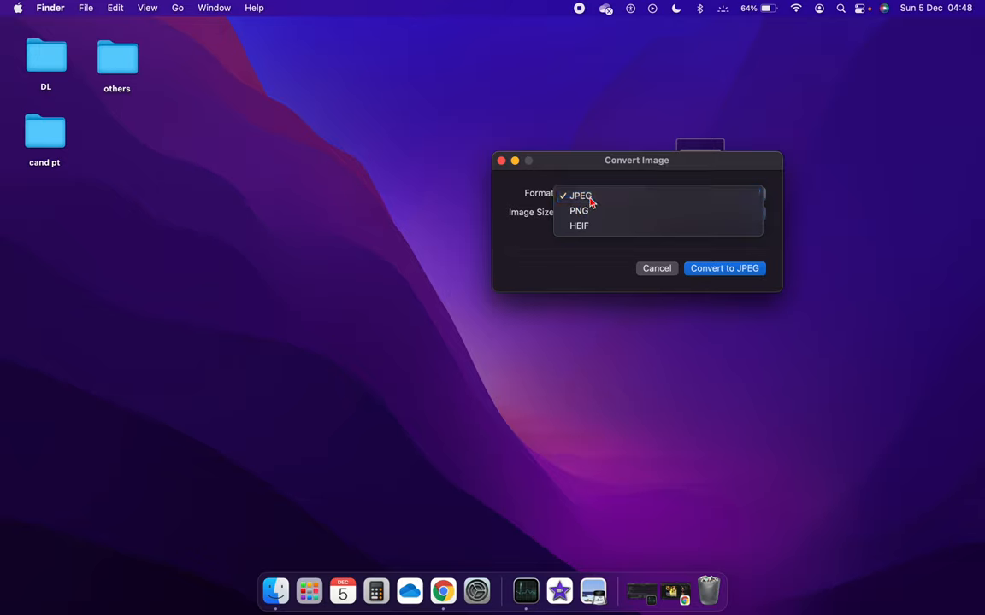
{"action": "left_click", "coordinate": [663, 212]}
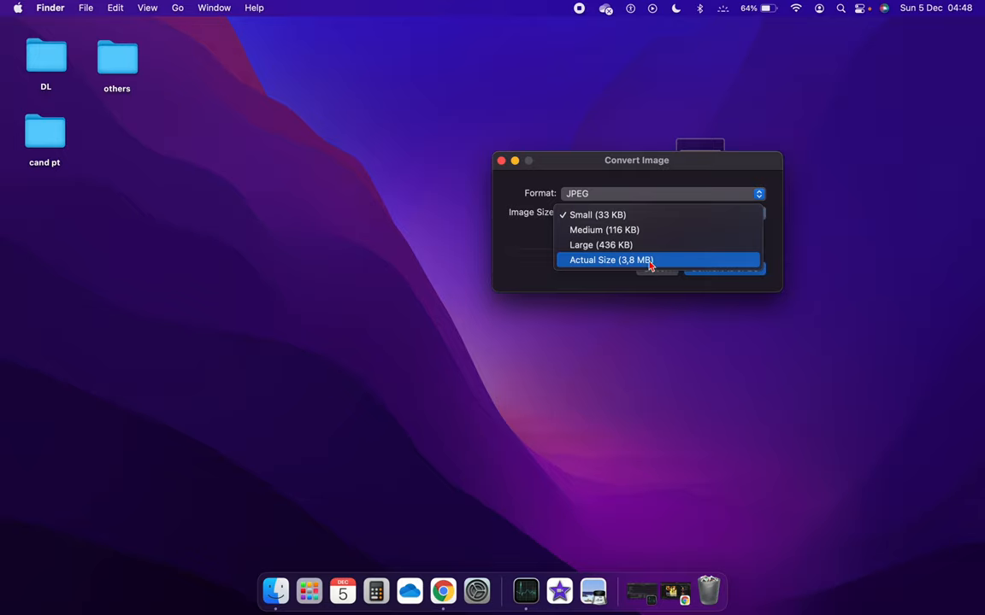
{"action": "mouse_move", "coordinate": [601, 245]}
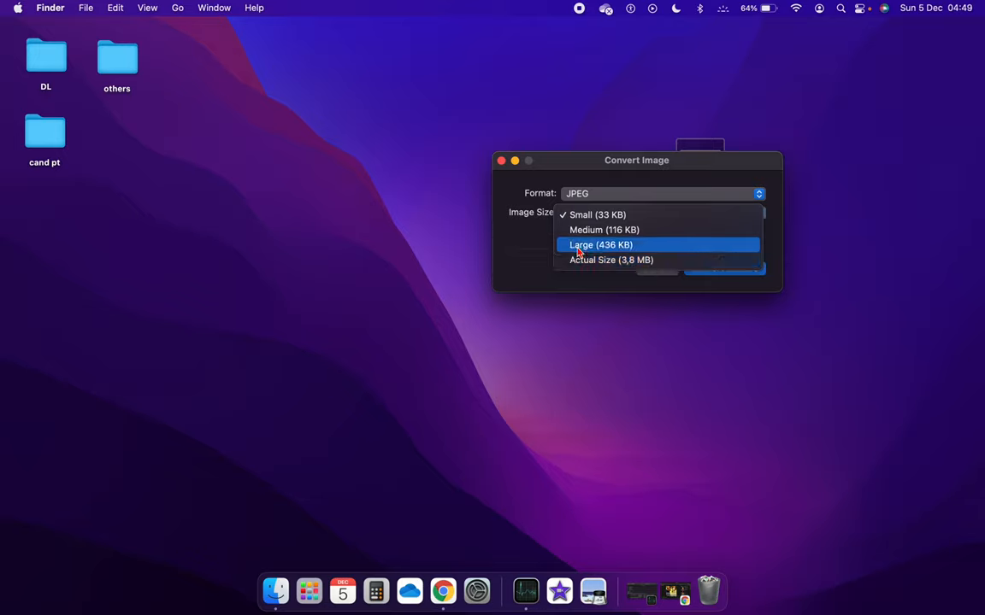
{"action": "mouse_move", "coordinate": [613, 251]}
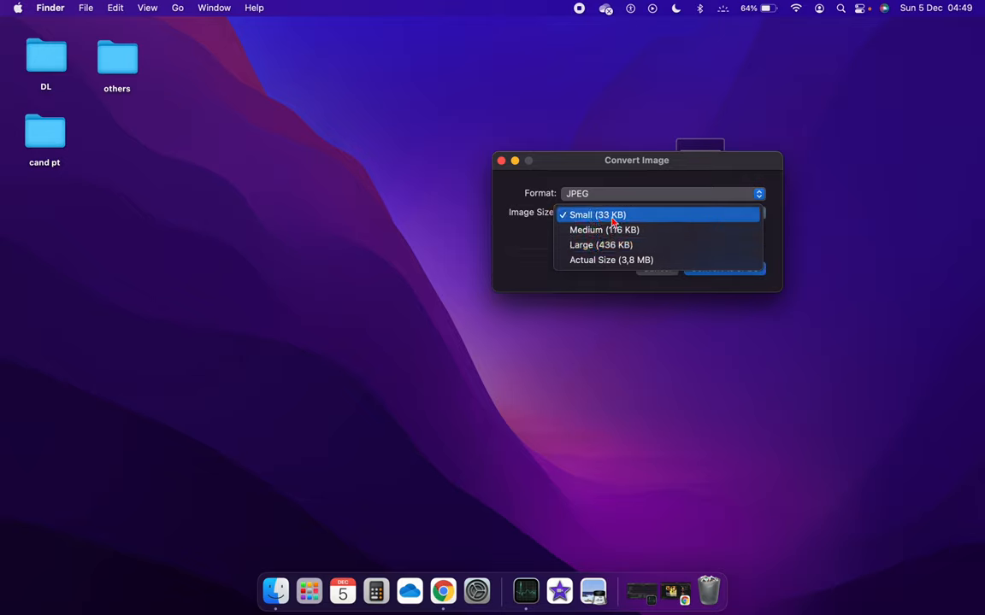
{"action": "mouse_move", "coordinate": [589, 230]}
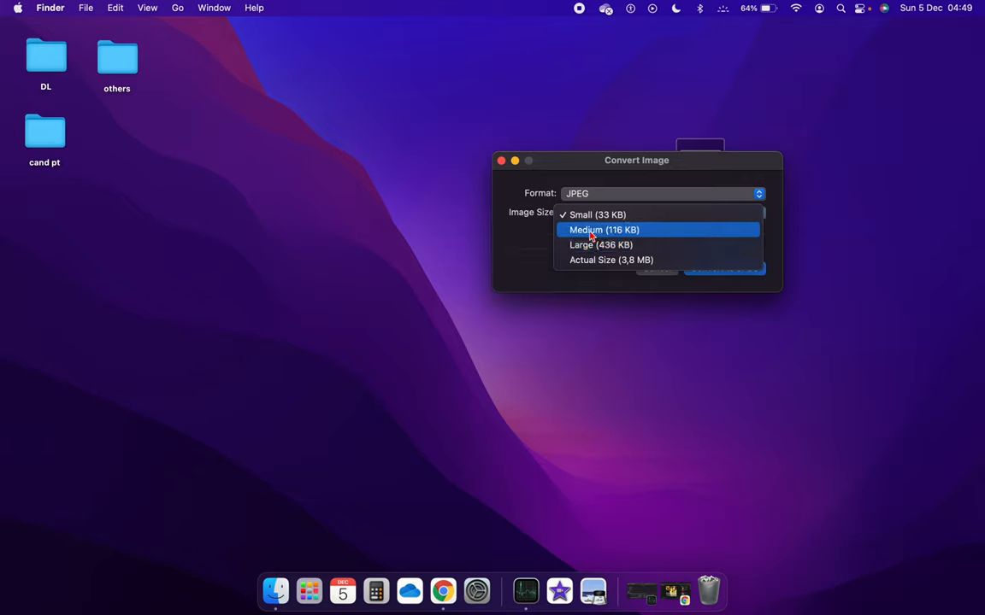
{"action": "mouse_move", "coordinate": [637, 231]}
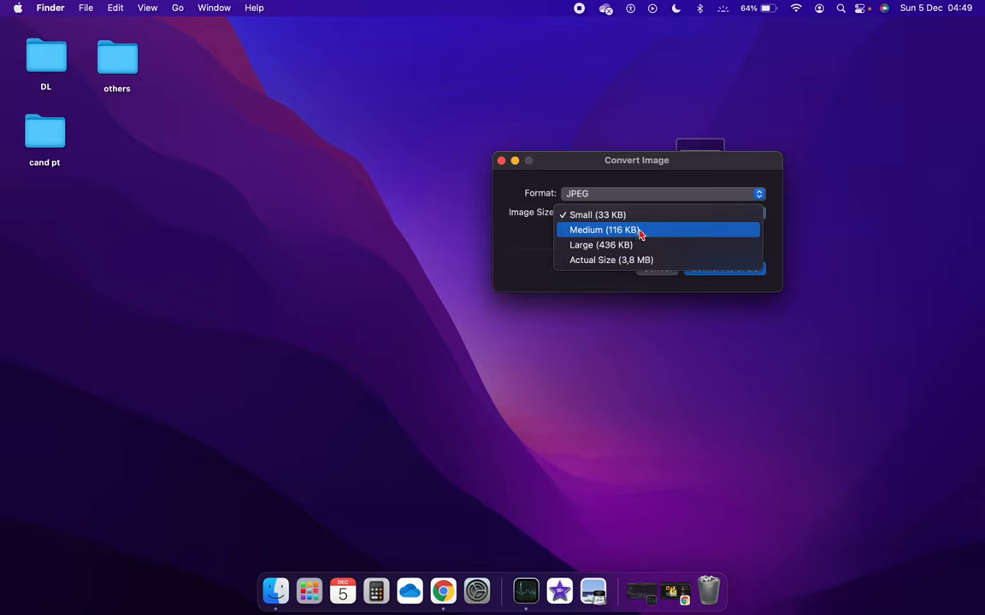
{"action": "left_click", "coordinate": [604, 229]}
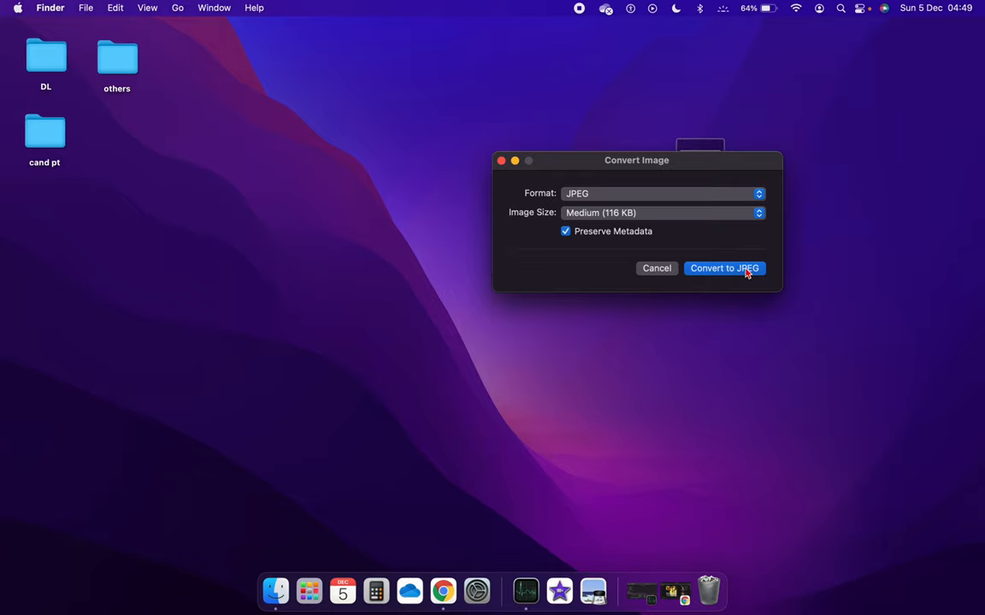
{"action": "left_click", "coordinate": [723, 269]}
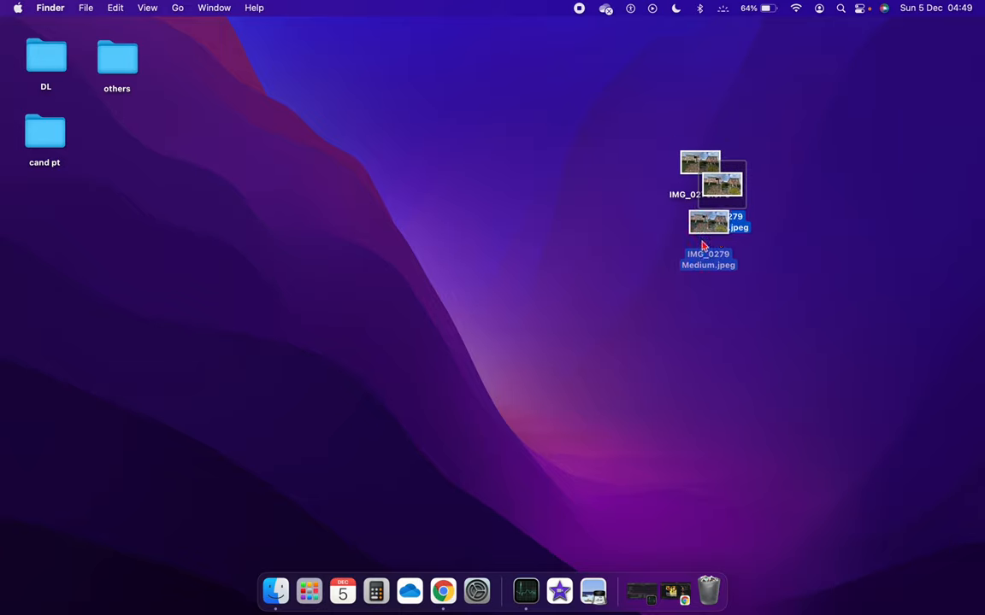
{"action": "right_click", "coordinate": [707, 222]}
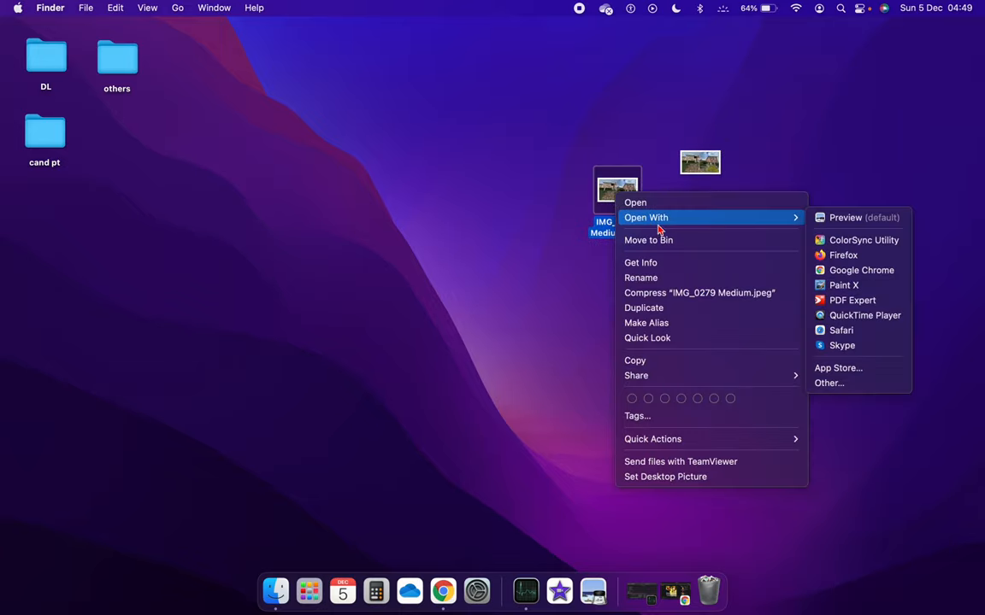
{"action": "left_click", "coordinate": [640, 263]}
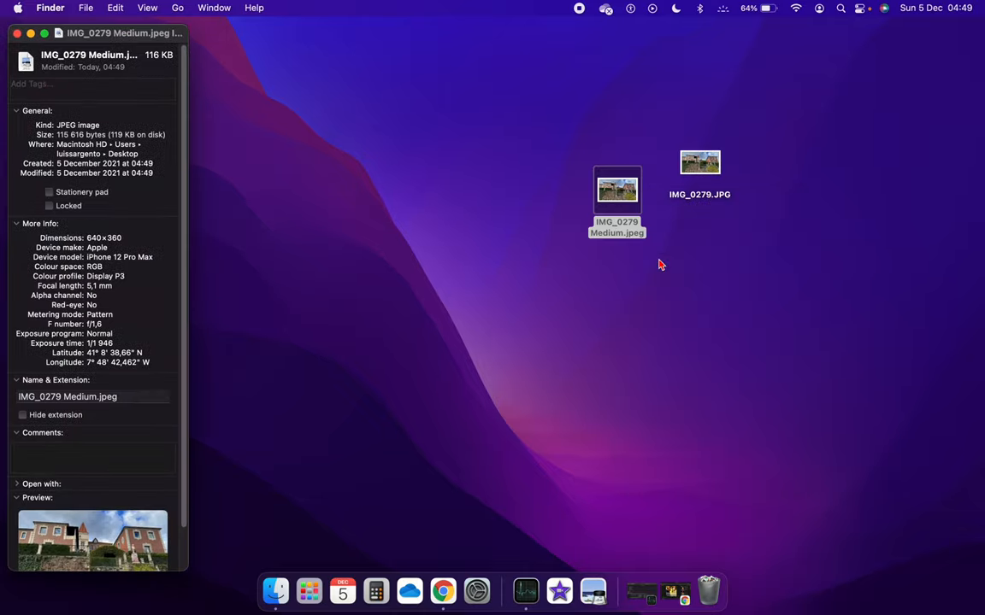
{"action": "mouse_move", "coordinate": [28, 33]}
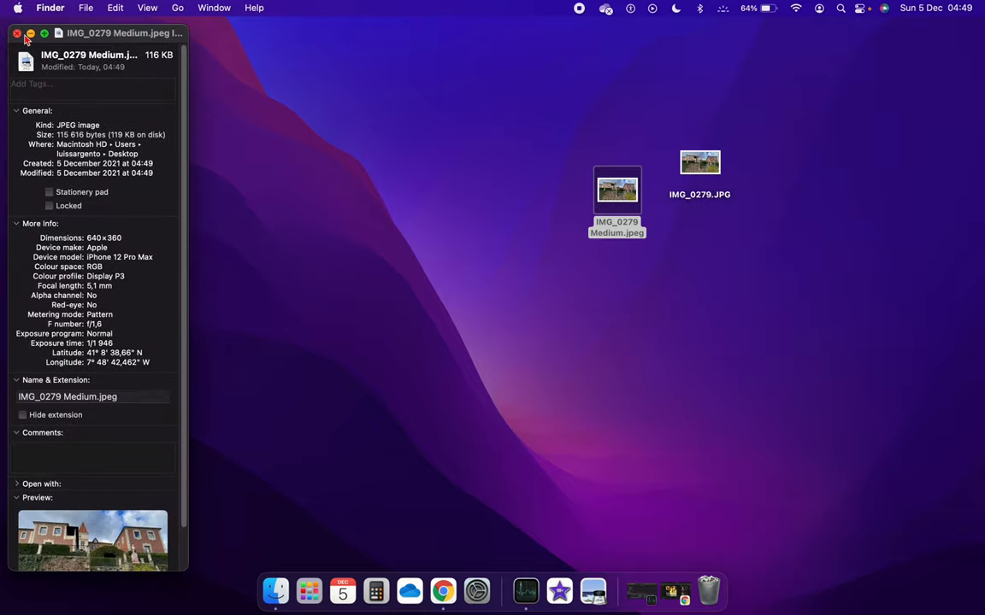
{"action": "left_click", "coordinate": [17, 32]}
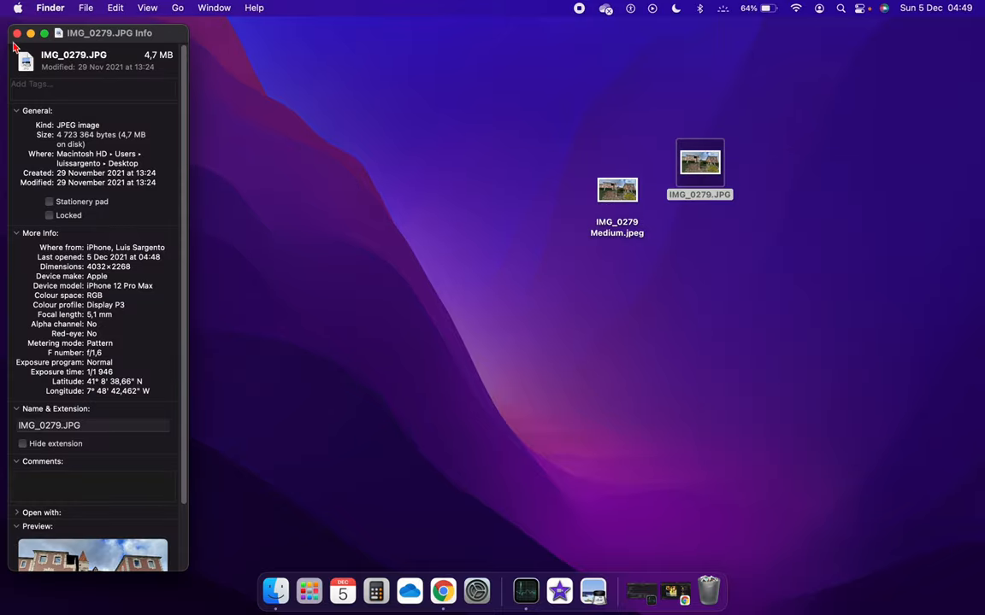
{"action": "left_click", "coordinate": [17, 33]}
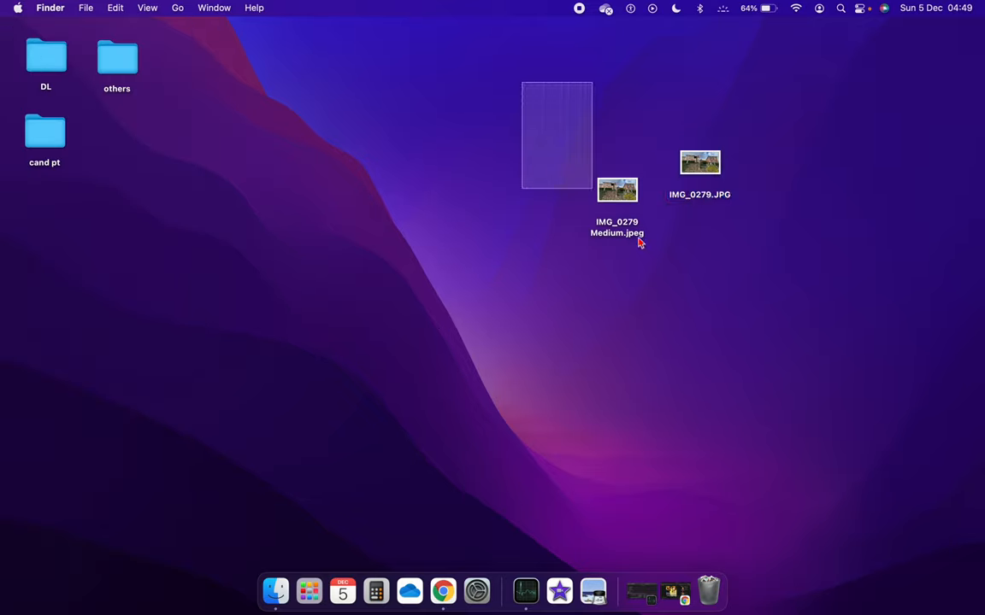
Batch-convert both selected images to Medium JPEGs via Quick Actions > Convert Image
{"action": "right_click", "coordinate": [700, 162]}
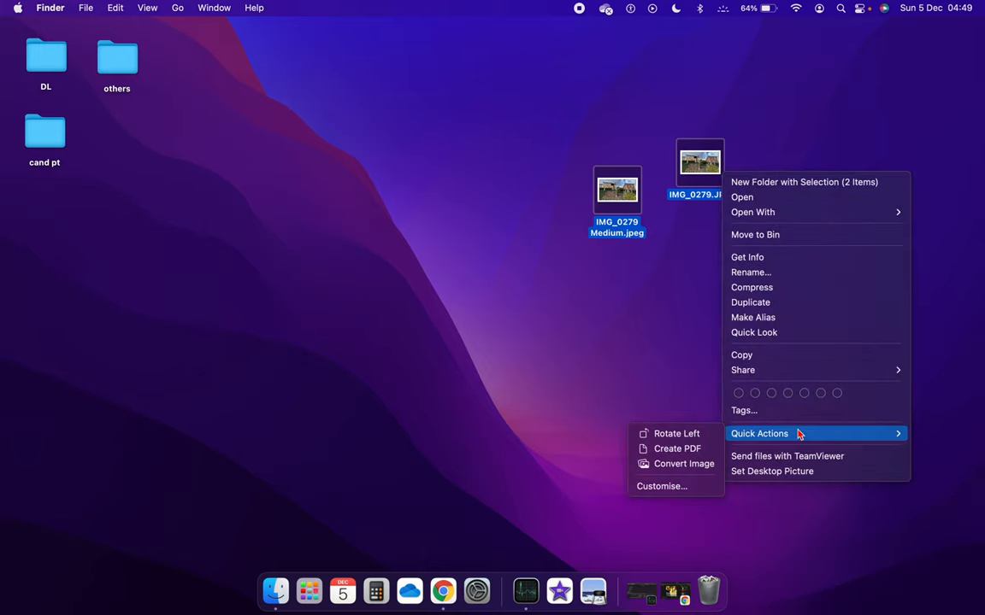
{"action": "mouse_move", "coordinate": [683, 464]}
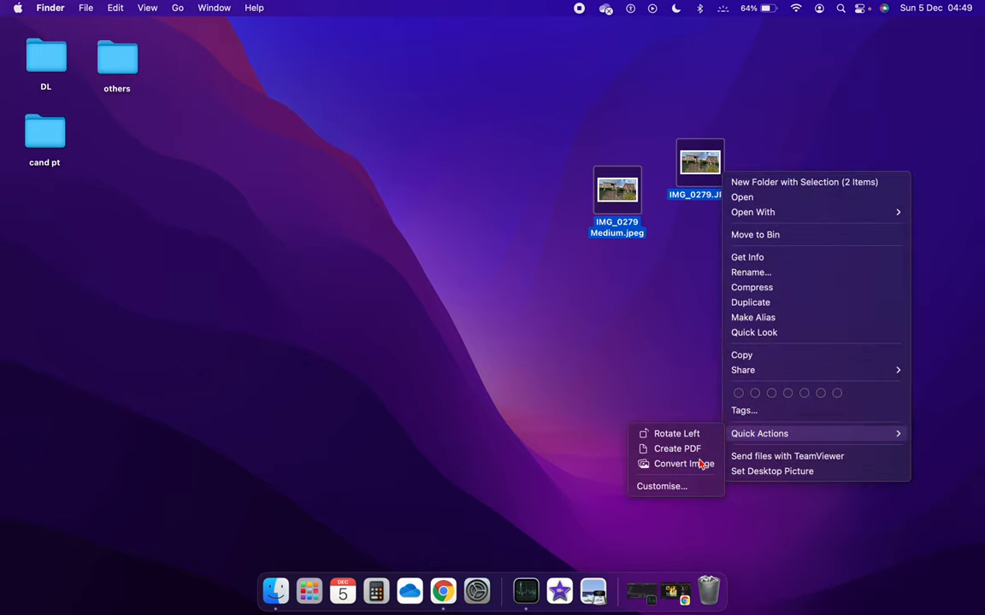
{"action": "left_click", "coordinate": [684, 463]}
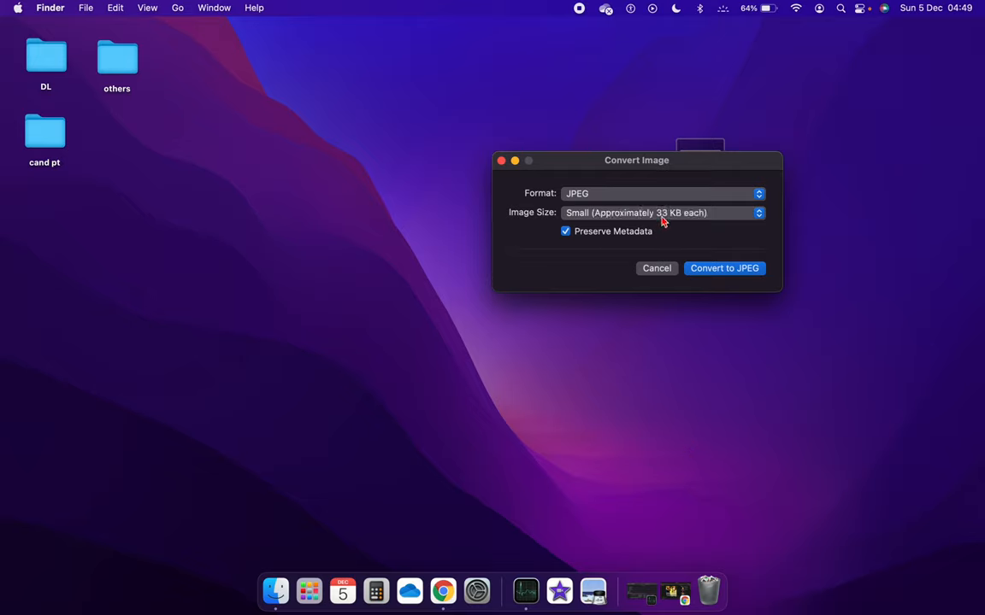
{"action": "left_click", "coordinate": [663, 213]}
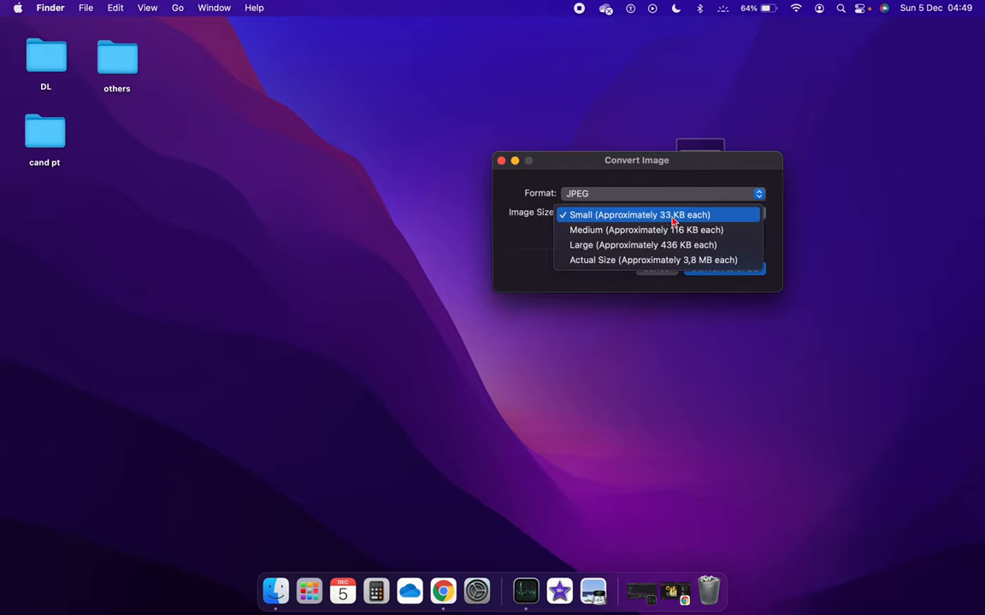
{"action": "mouse_move", "coordinate": [671, 229]}
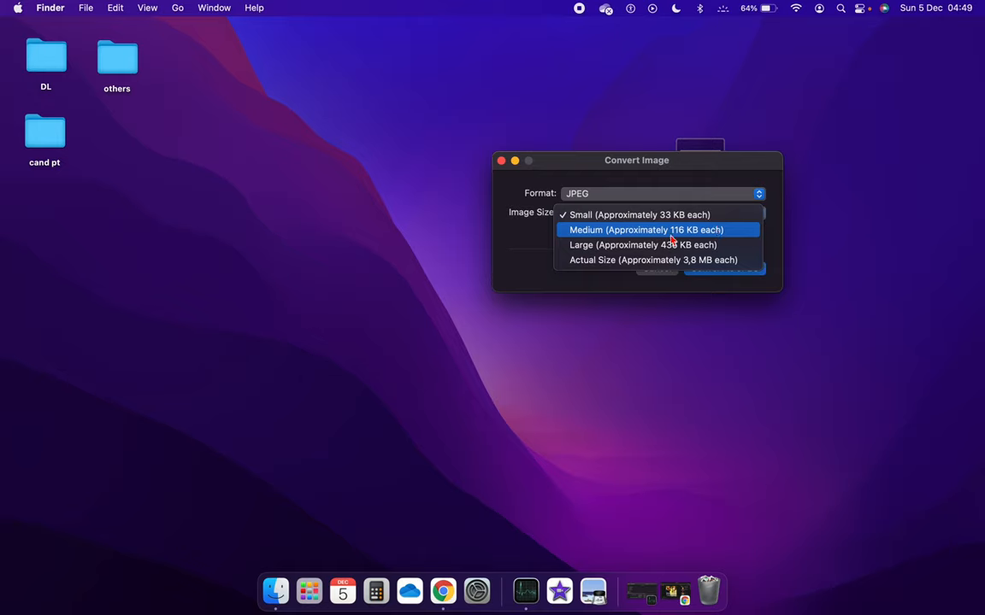
{"action": "mouse_move", "coordinate": [658, 242]}
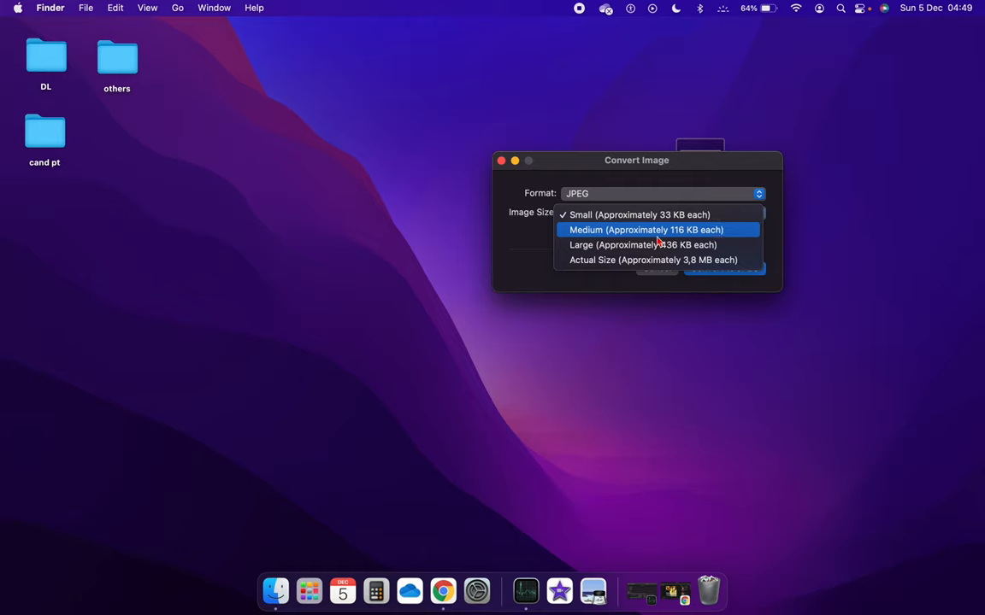
{"action": "left_click", "coordinate": [644, 229]}
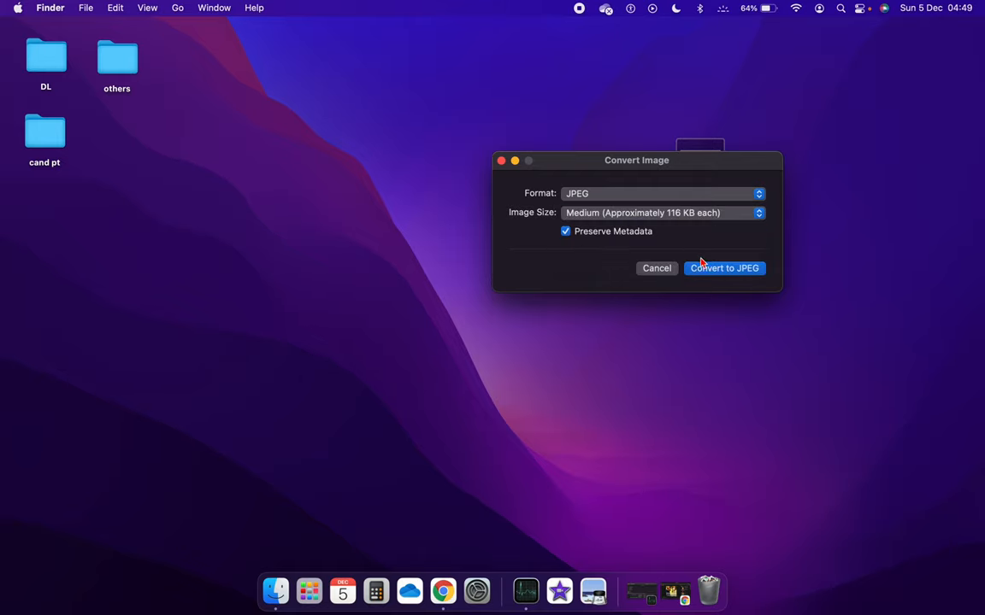
{"action": "left_click", "coordinate": [724, 268]}
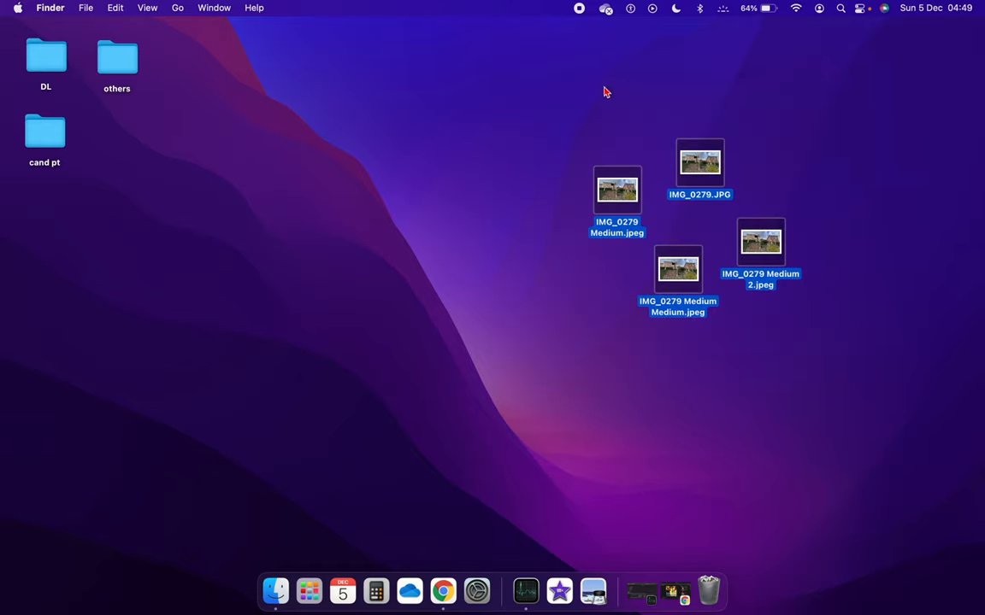
{"action": "left_click_drag", "start_coordinate": [605, 92], "coordinate": [863, 394]}
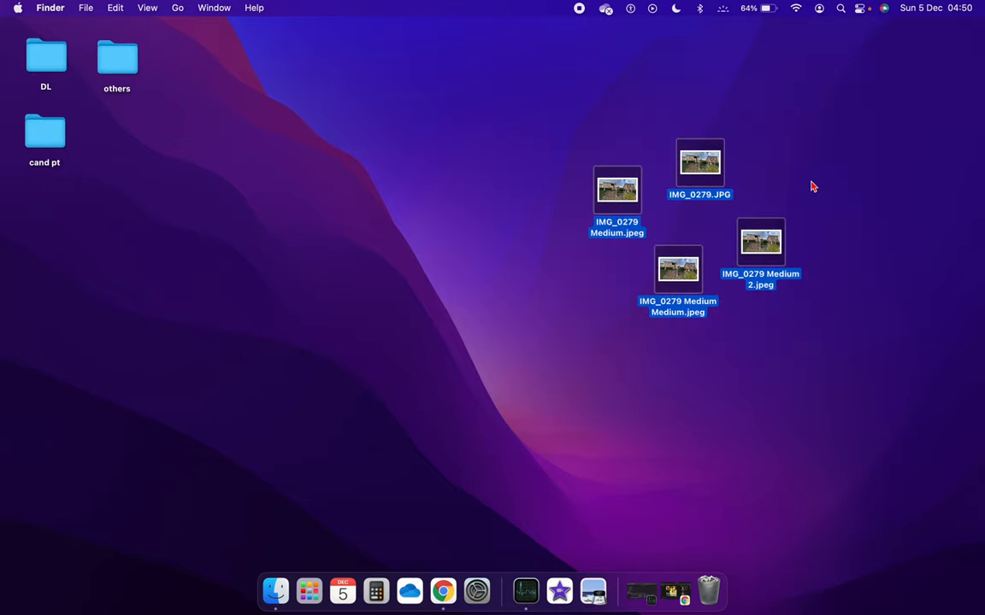
{"action": "mouse_move", "coordinate": [697, 382]}
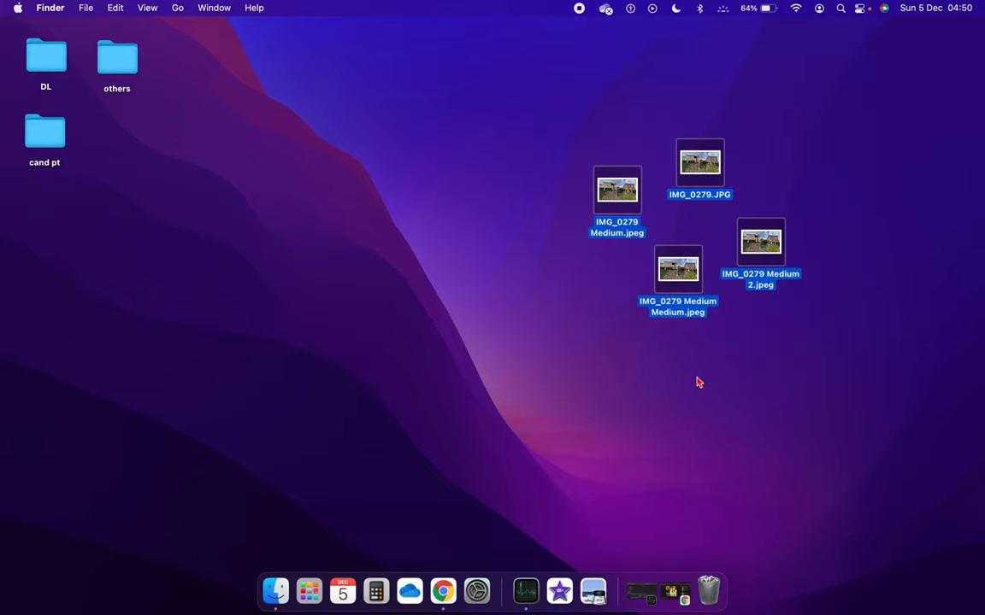
{"action": "left_click", "coordinate": [699, 382]}
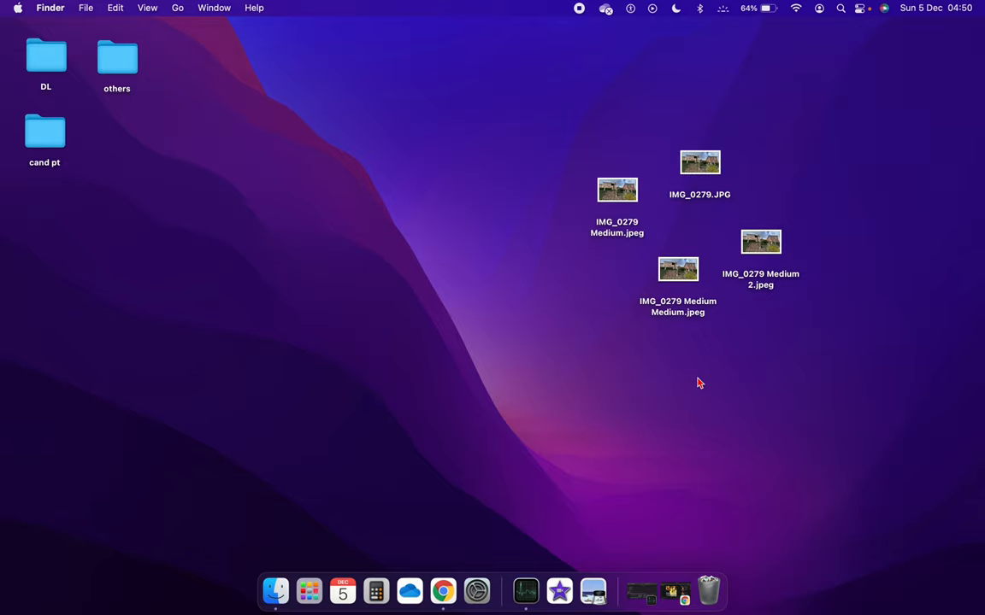